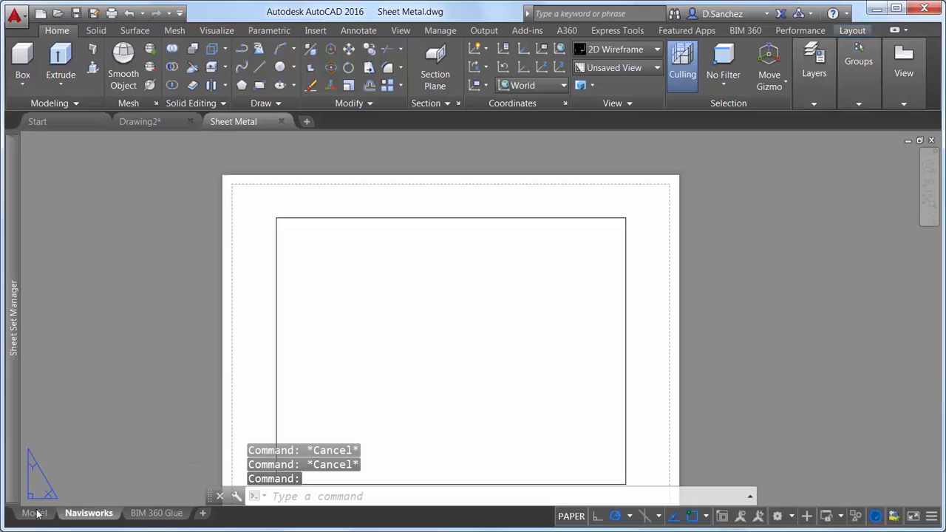
Switch from the Navisworks layout to model space
{"action": "left_click", "coordinate": [35, 513]}
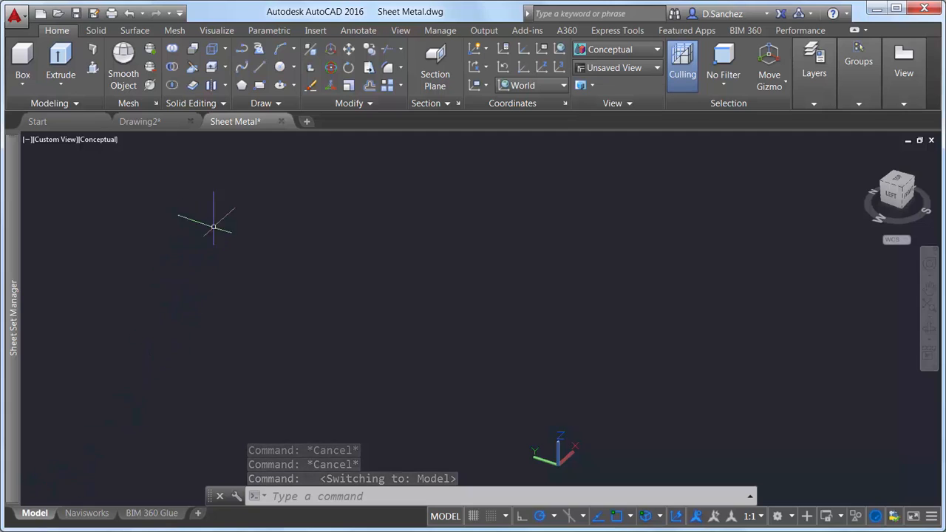
Open the External References palette from the Insert tab's Reference panel
{"action": "left_click", "coordinate": [316, 30]}
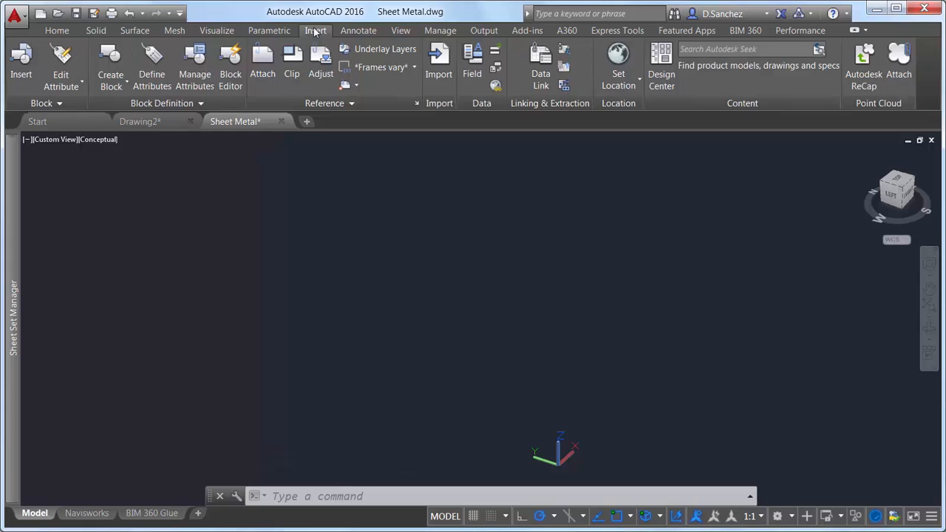
{"action": "mouse_move", "coordinate": [263, 59]}
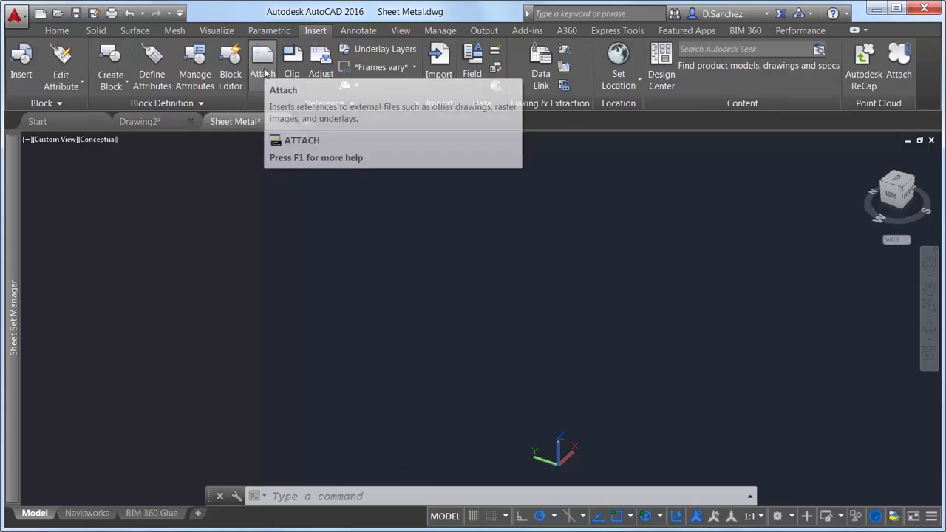
{"action": "mouse_move", "coordinate": [407, 107]}
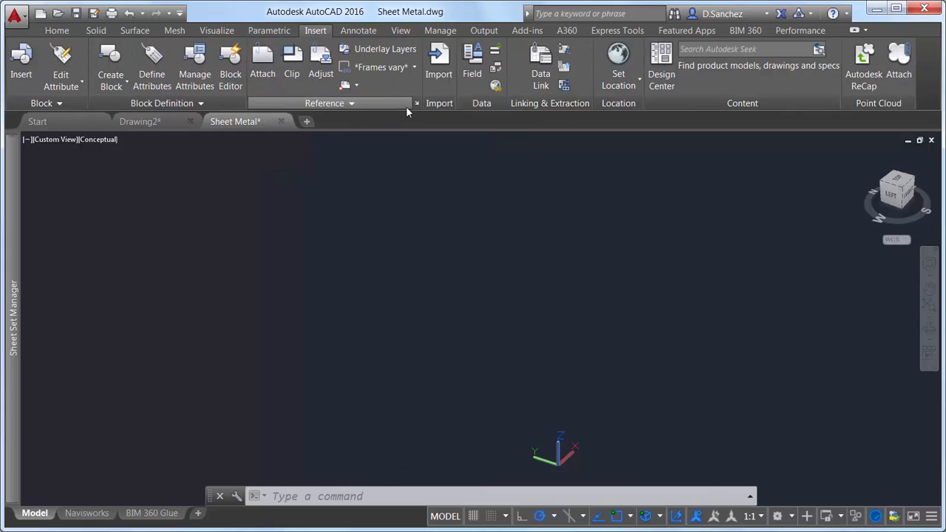
{"action": "left_click", "coordinate": [416, 102]}
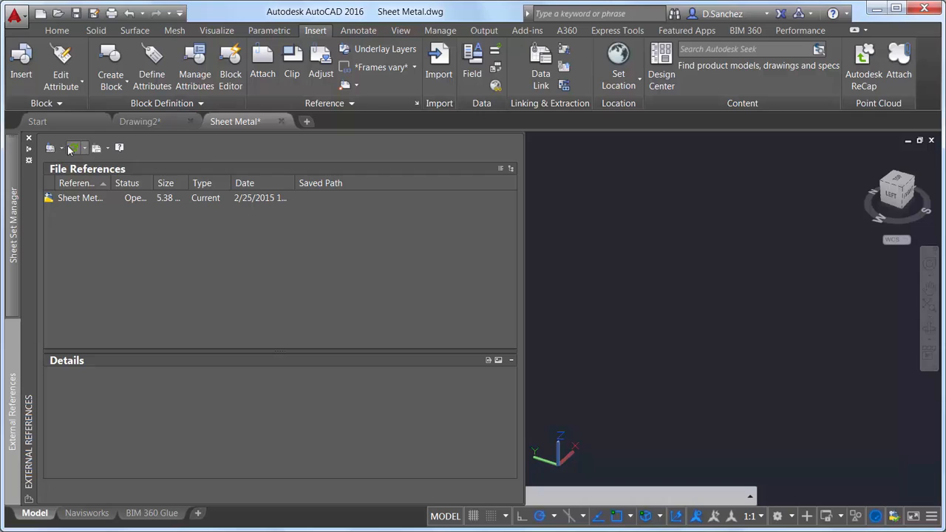
Attach a coordination model, filtering to .nwd files and choosing Steuart Tower Arch.nwd
{"action": "left_click", "coordinate": [73, 147]}
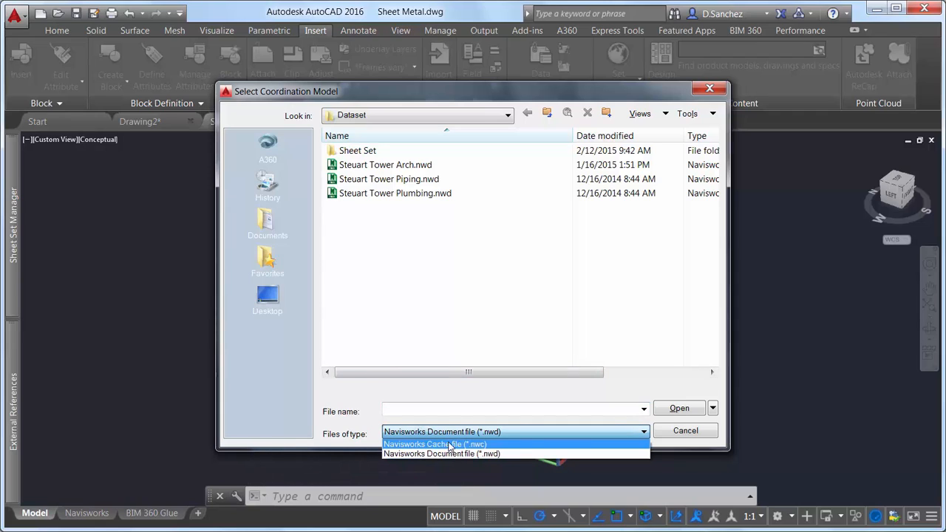
{"action": "left_click", "coordinate": [441, 453]}
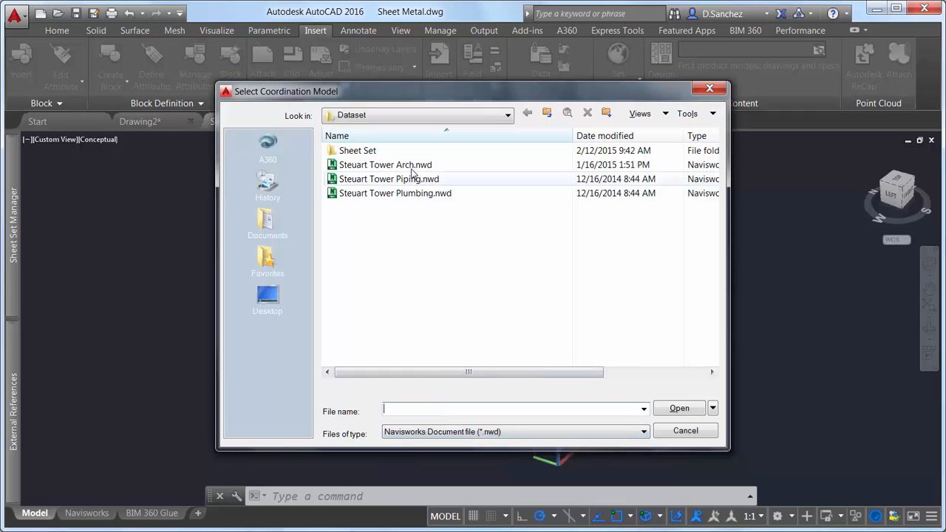
{"action": "double_click", "coordinate": [385, 165]}
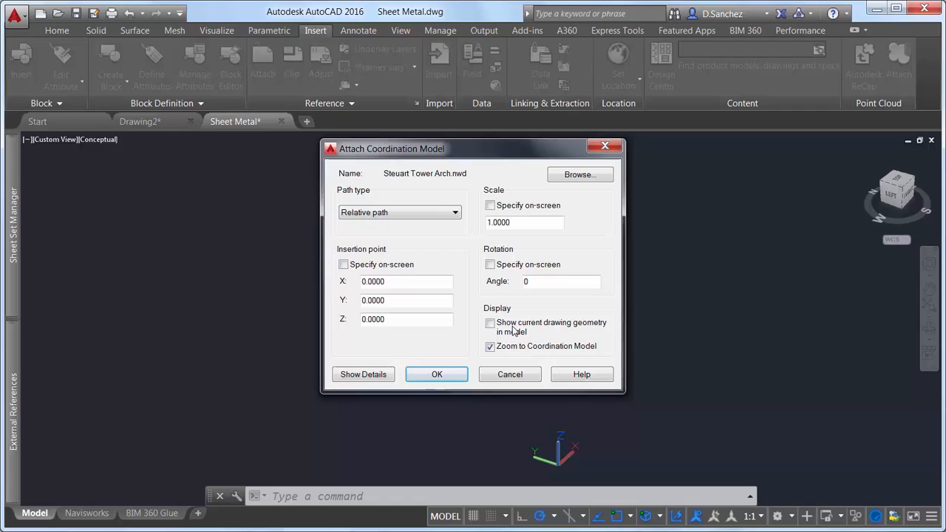
{"action": "mouse_move", "coordinate": [489, 322]}
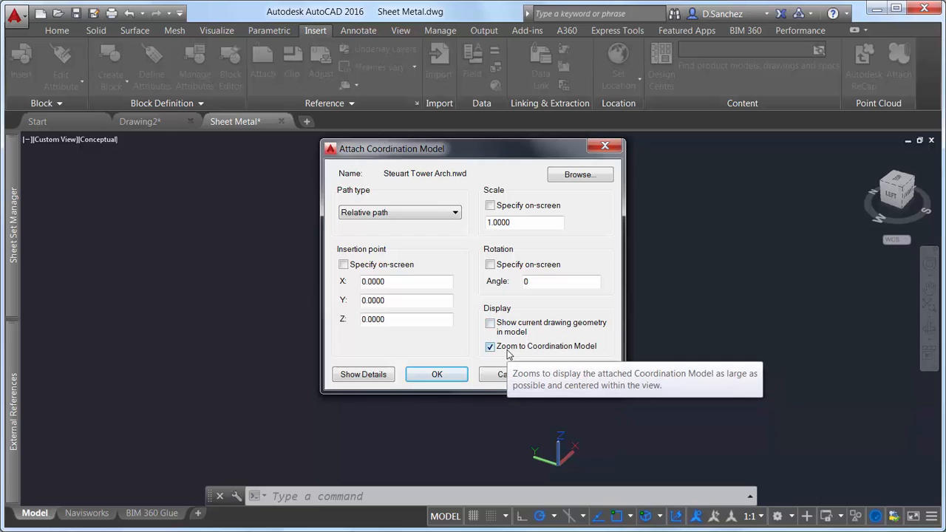
{"action": "mouse_move", "coordinate": [436, 373]}
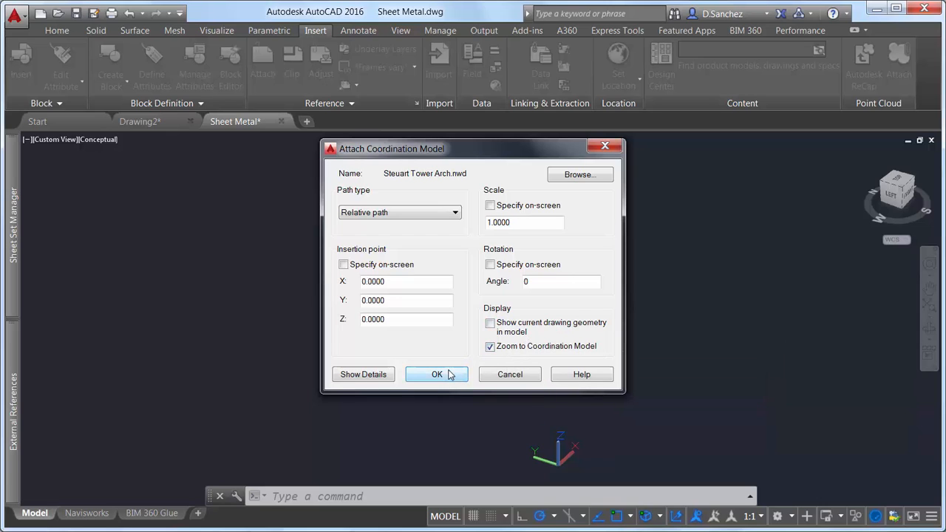
Confirm the attachment at insertion point 0,0,0, scale 1, zooming to the model
{"action": "left_click", "coordinate": [436, 374]}
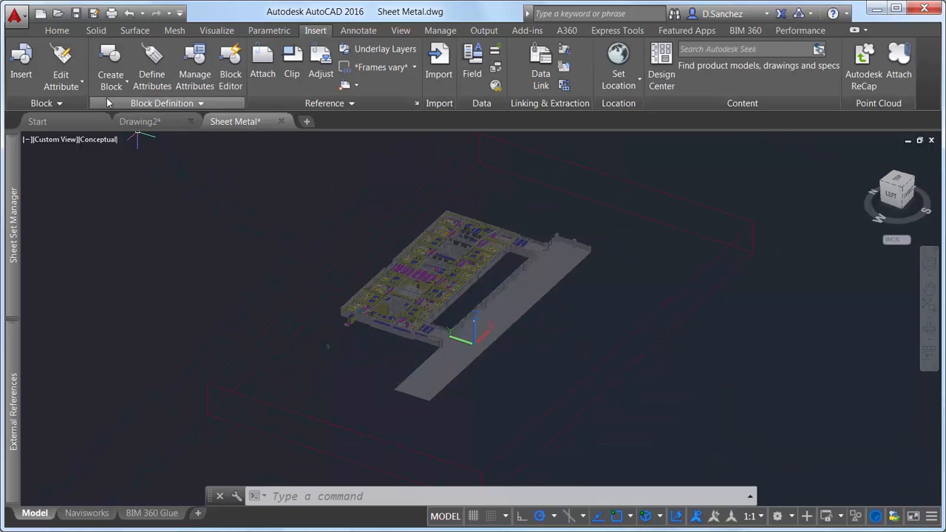
Turn on all layers so the white ductwork shows over the building model
{"action": "left_click", "coordinate": [56, 30]}
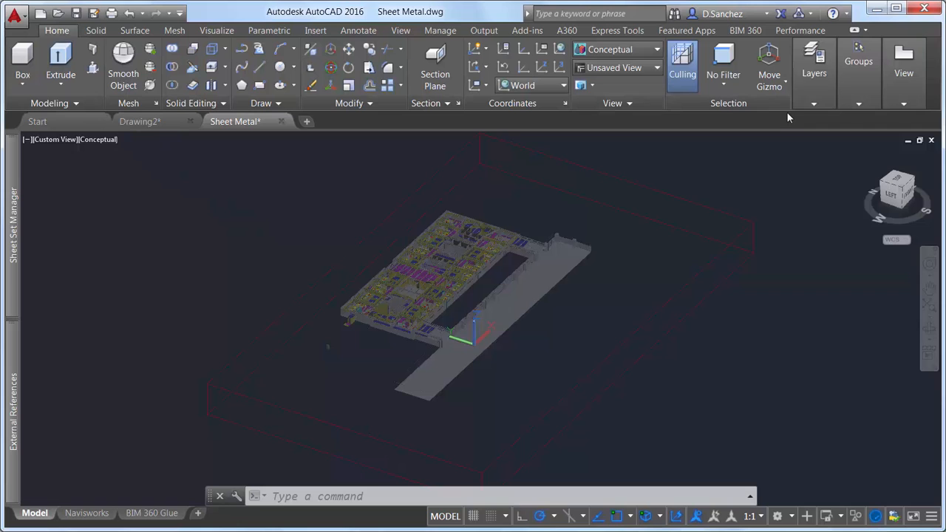
{"action": "left_click", "coordinate": [814, 63]}
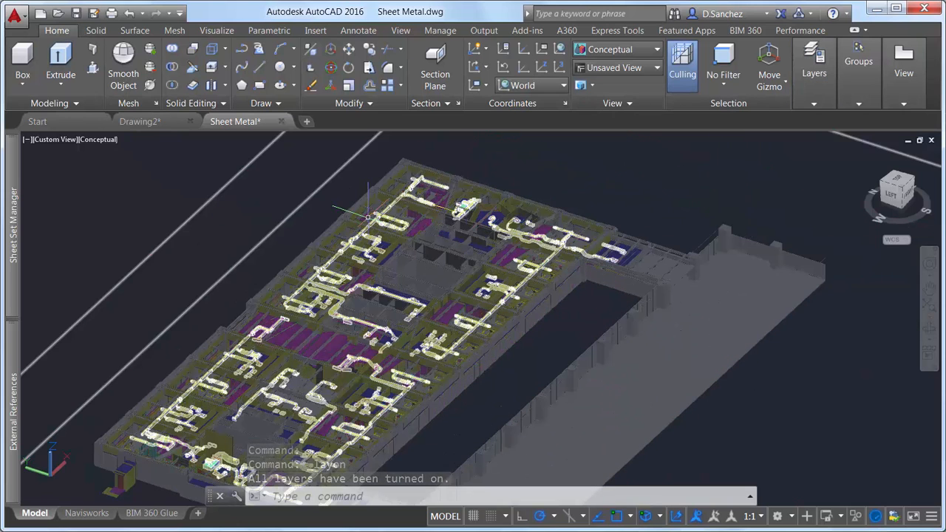
{"action": "left_click", "coordinate": [53, 139]}
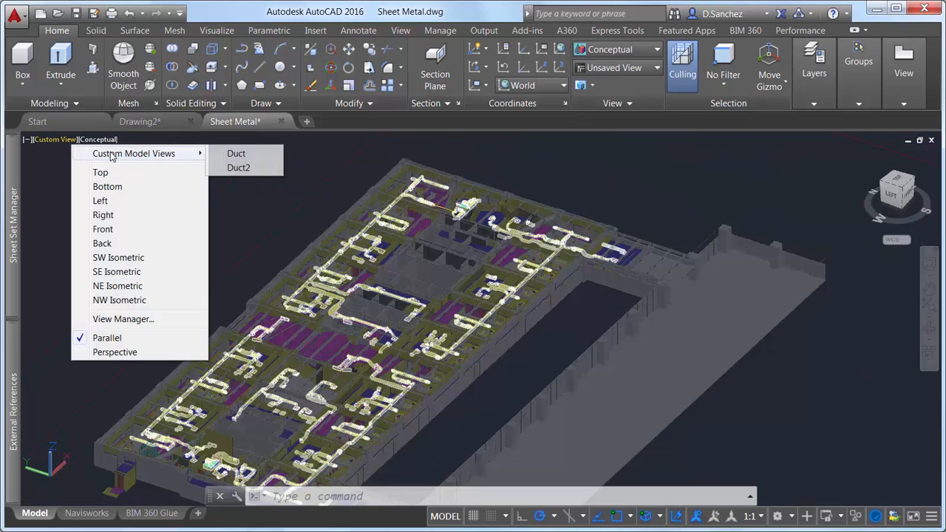
Restore the saved Duct view to see the ductwork close up
{"action": "left_click", "coordinate": [236, 153]}
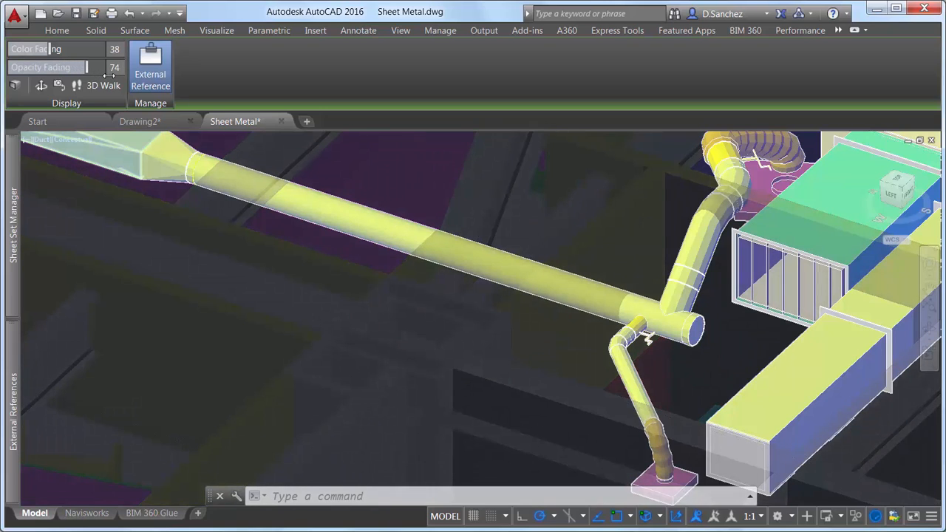
{"action": "mouse_move", "coordinate": [15, 84]}
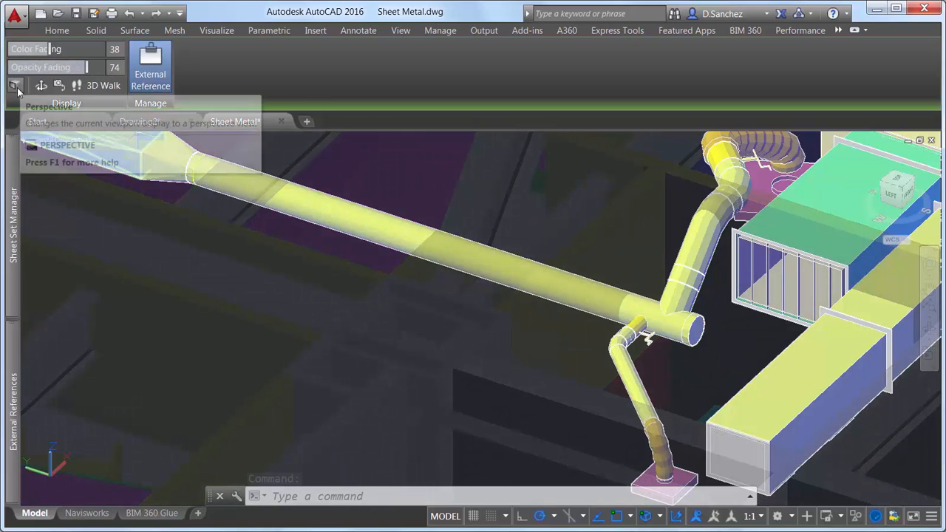